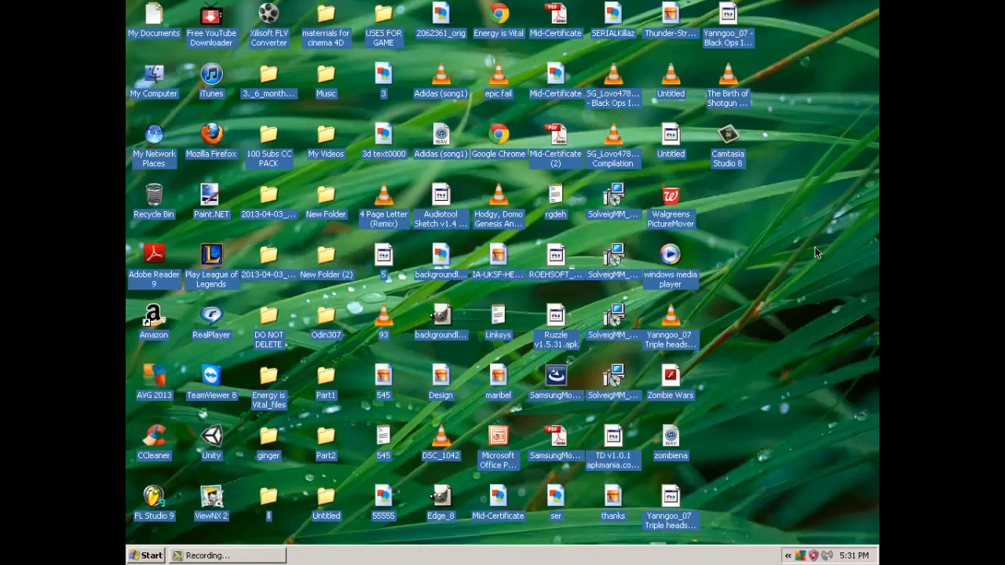
pyautogui.moveTo(578, 203)
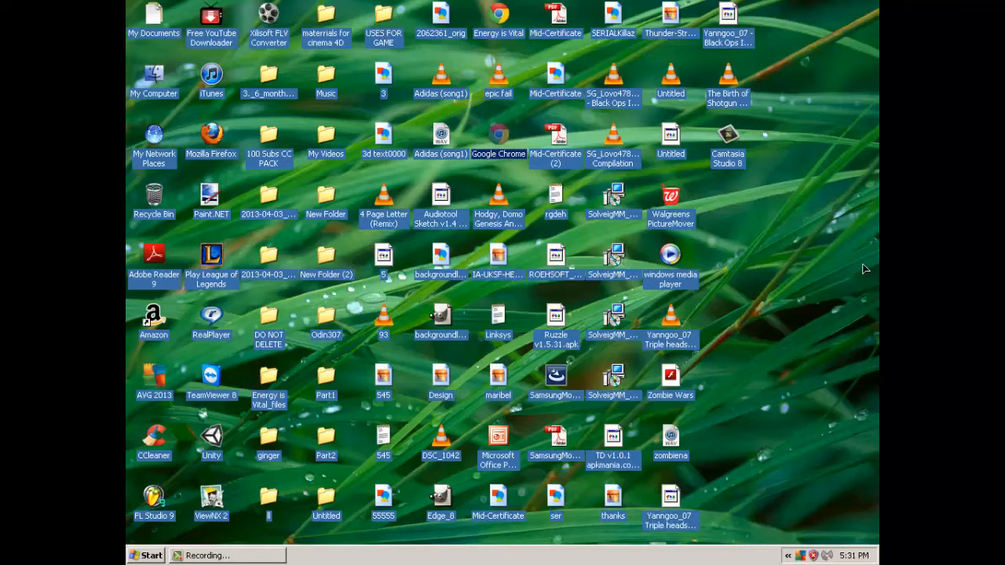
pyautogui.moveTo(848, 281)
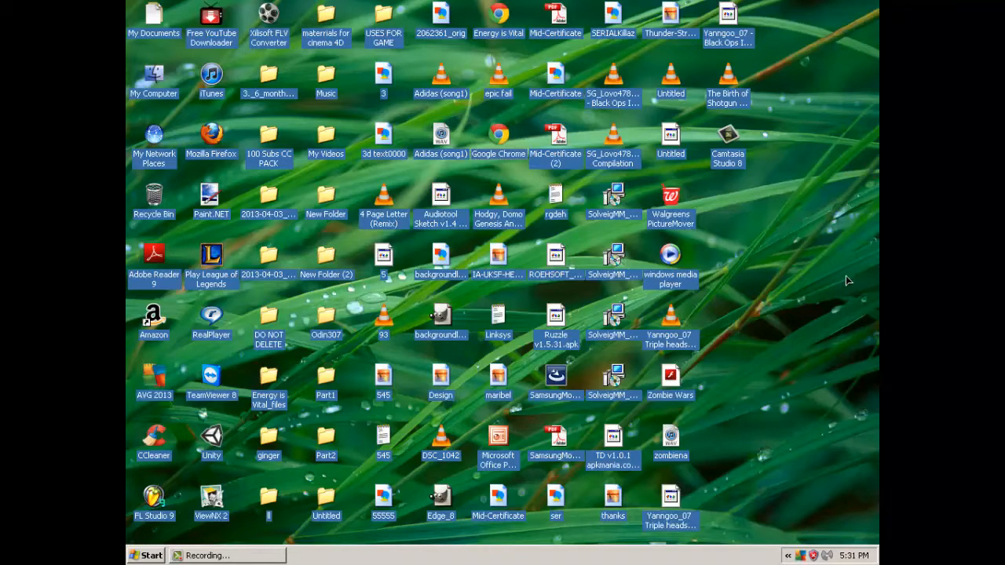
# Reach the Zippyshare Fraps page in Chrome and download the Fraps 3.5.99 installer
pyautogui.click(496, 134)
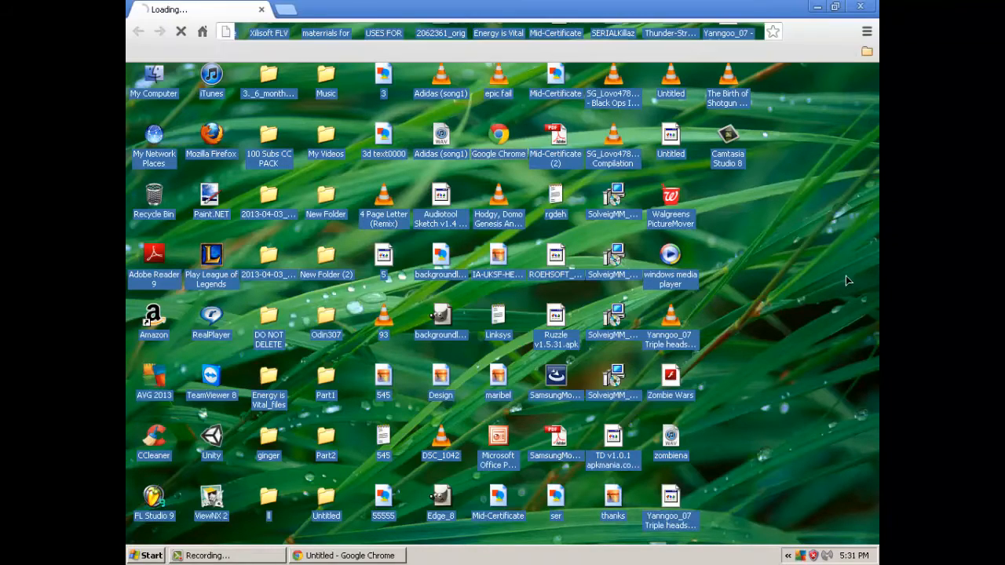
pyautogui.write('bing.com')
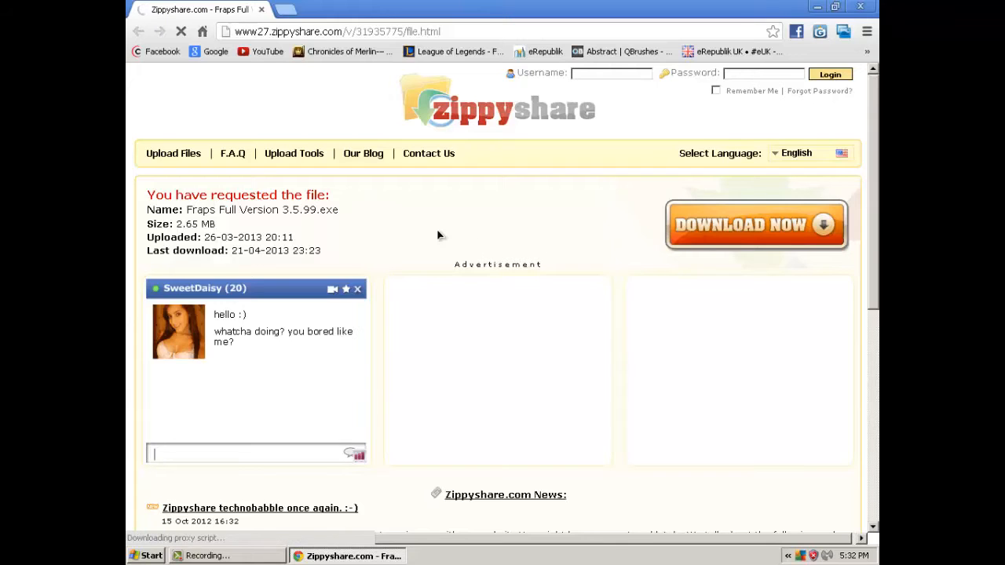
pyautogui.click(756, 226)
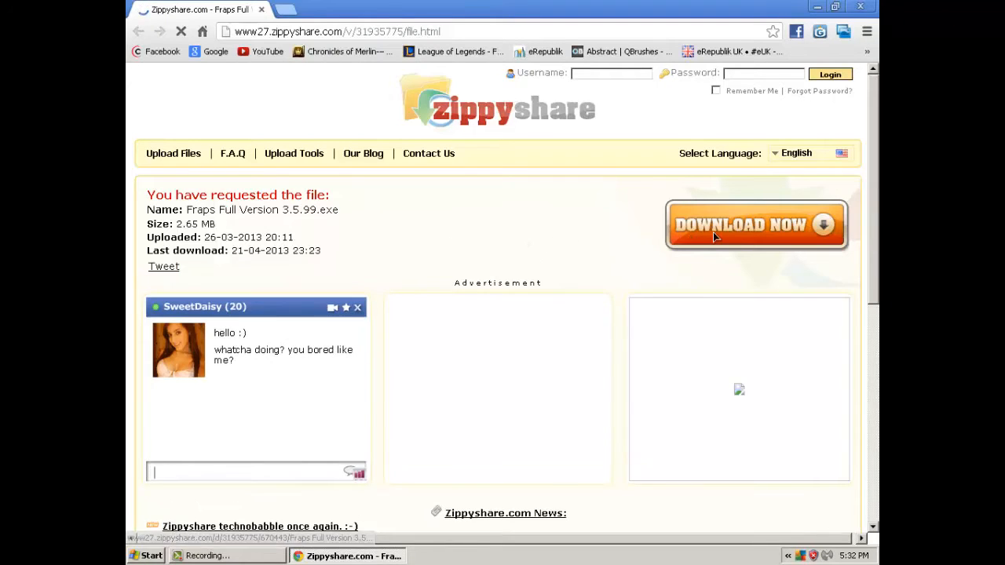
pyautogui.click(755, 227)
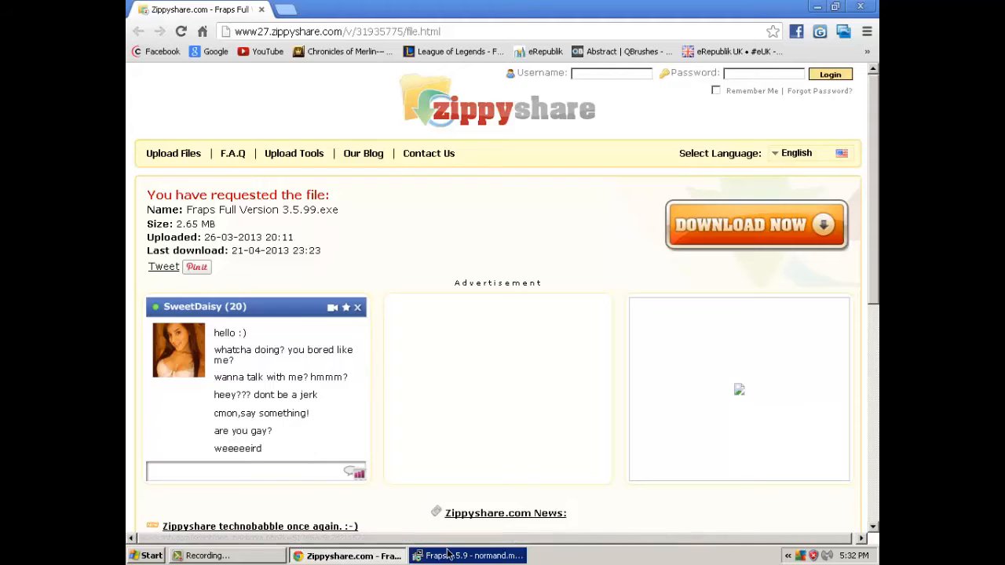
pyautogui.moveTo(166, 352)
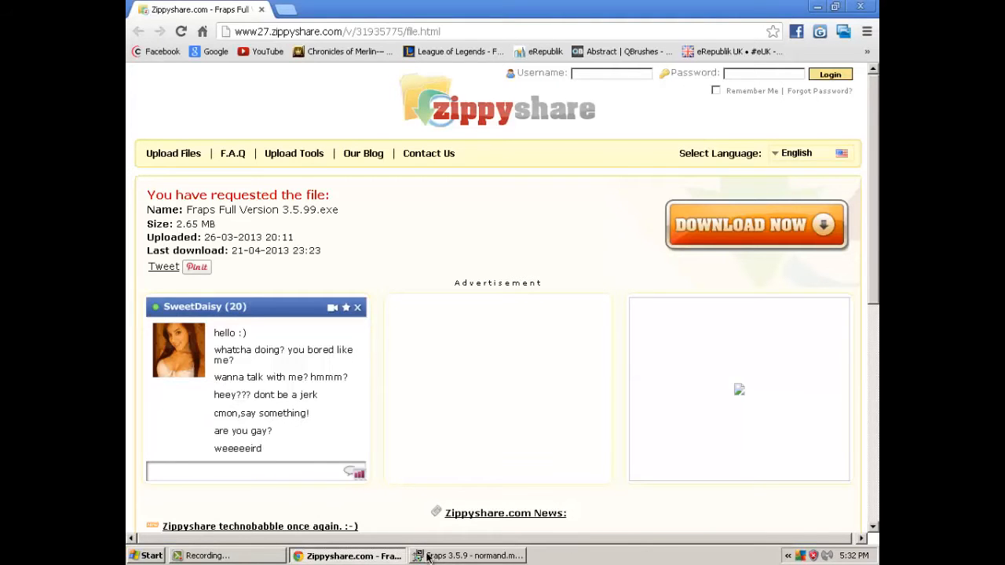
# Step through the installer: Next, I Agree, then install into the default destination folder
pyautogui.click(449, 557)
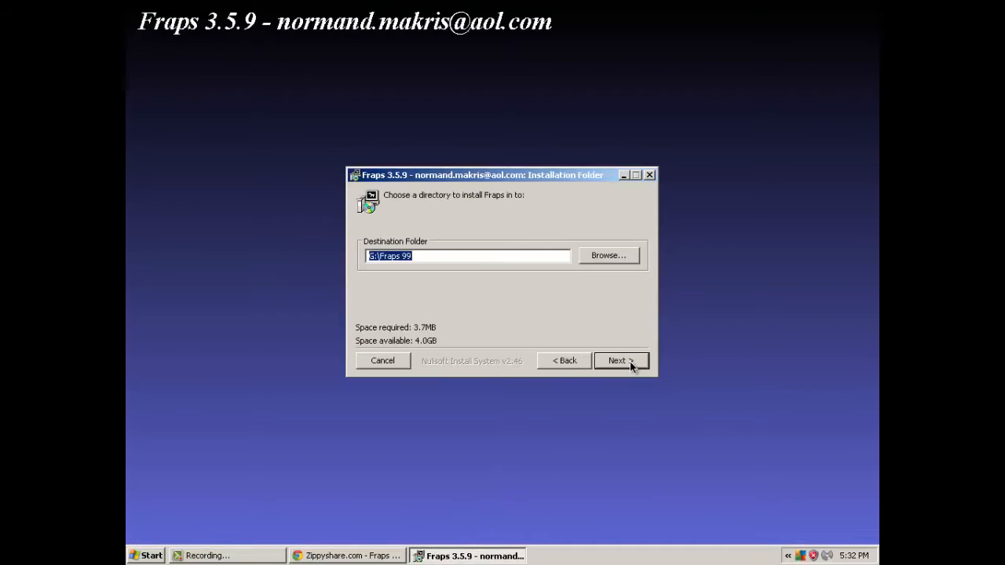
pyautogui.click(622, 360)
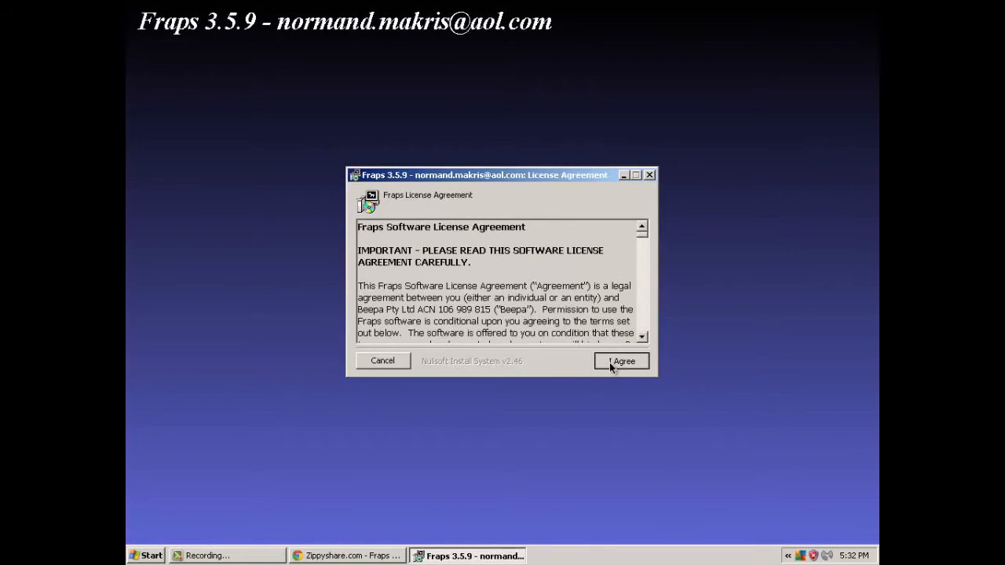
pyautogui.click(622, 360)
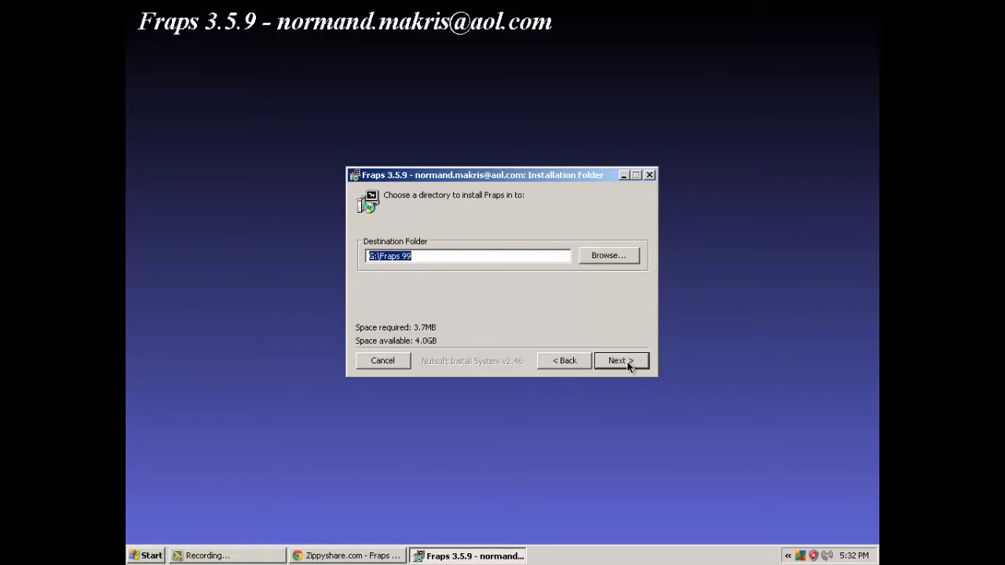
pyautogui.click(620, 360)
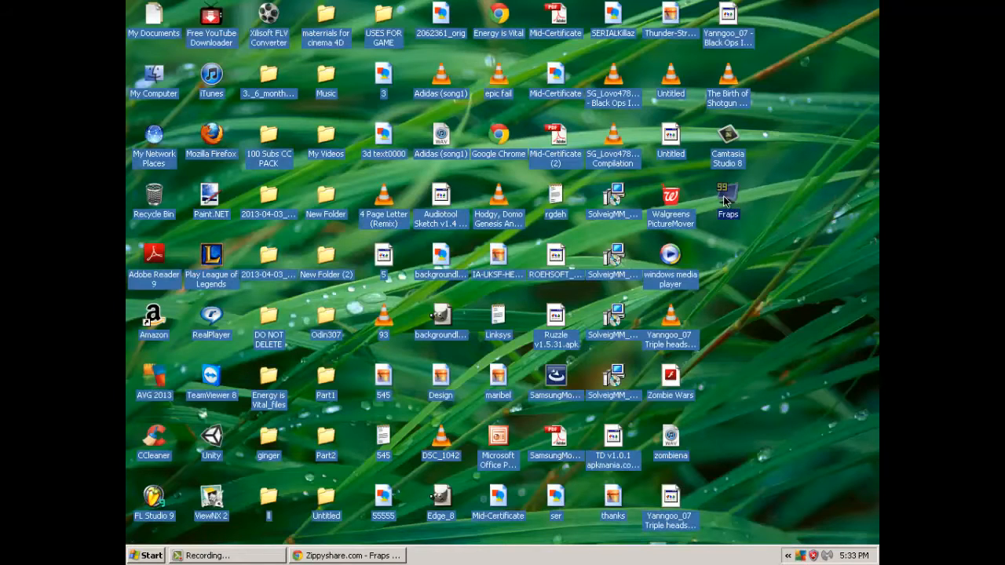
pyautogui.moveTo(751, 261)
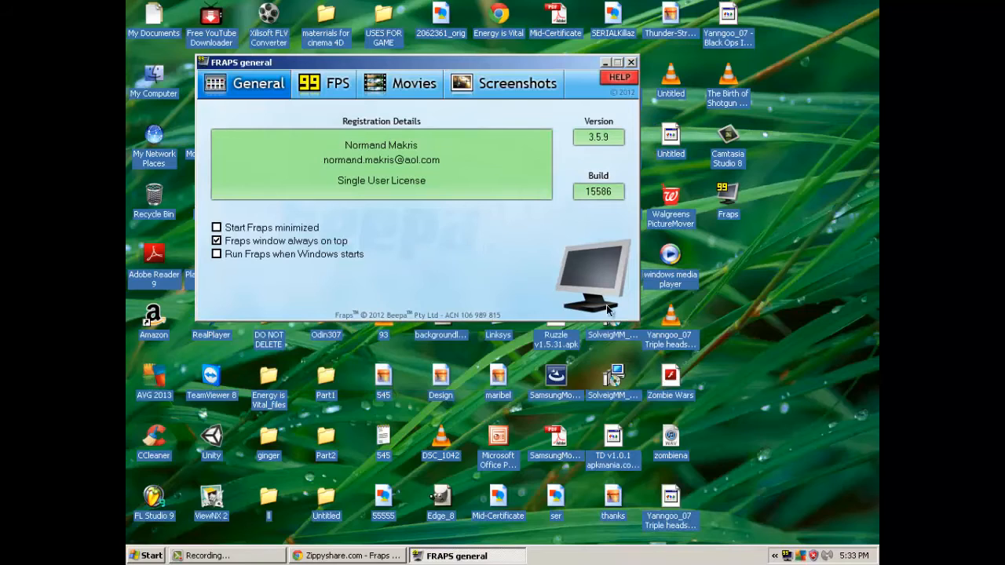
pyautogui.moveTo(434, 141)
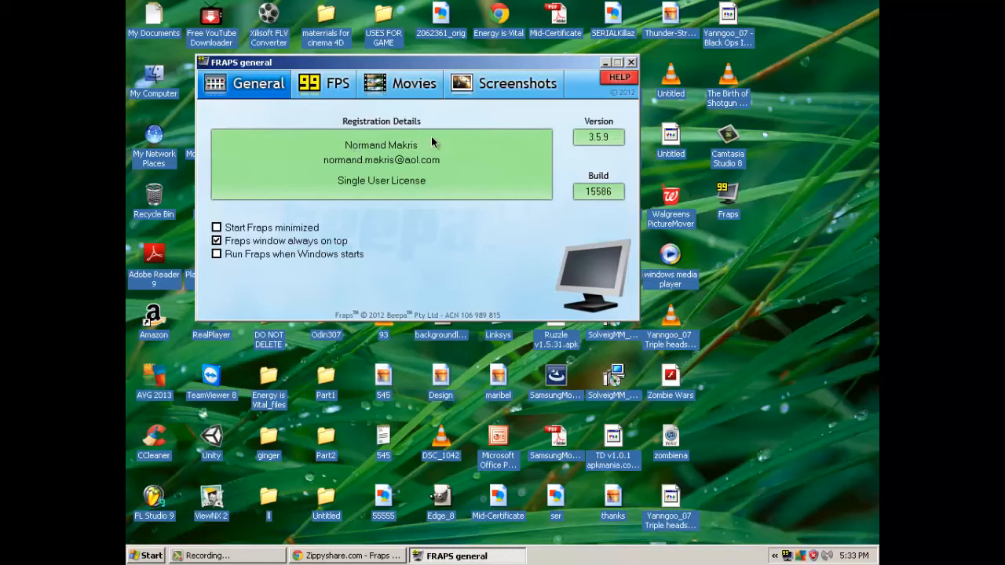
pyautogui.moveTo(520, 97)
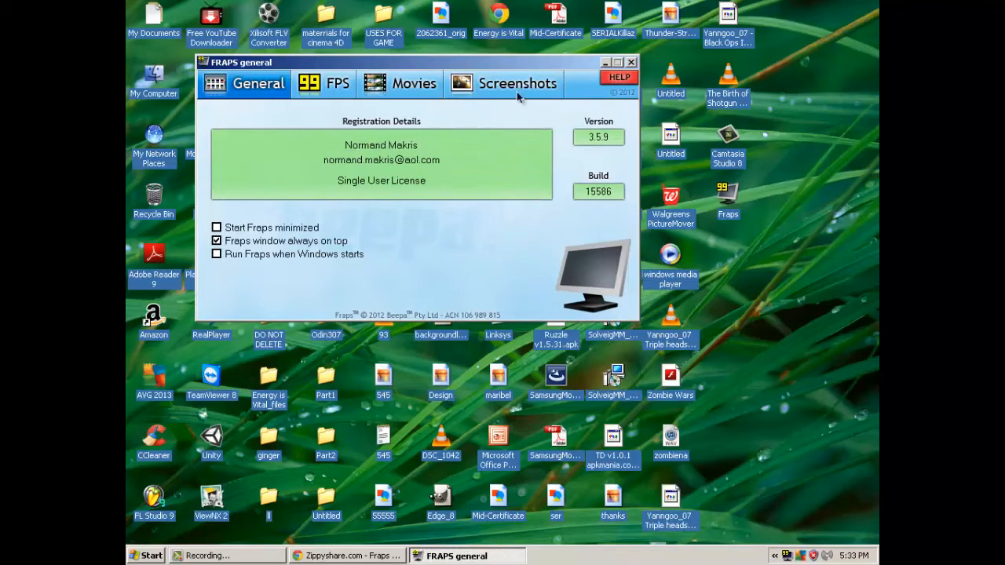
# Check the Fraps General tab shows version 3.5.9 build 15586 and close the window
pyautogui.click(630, 61)
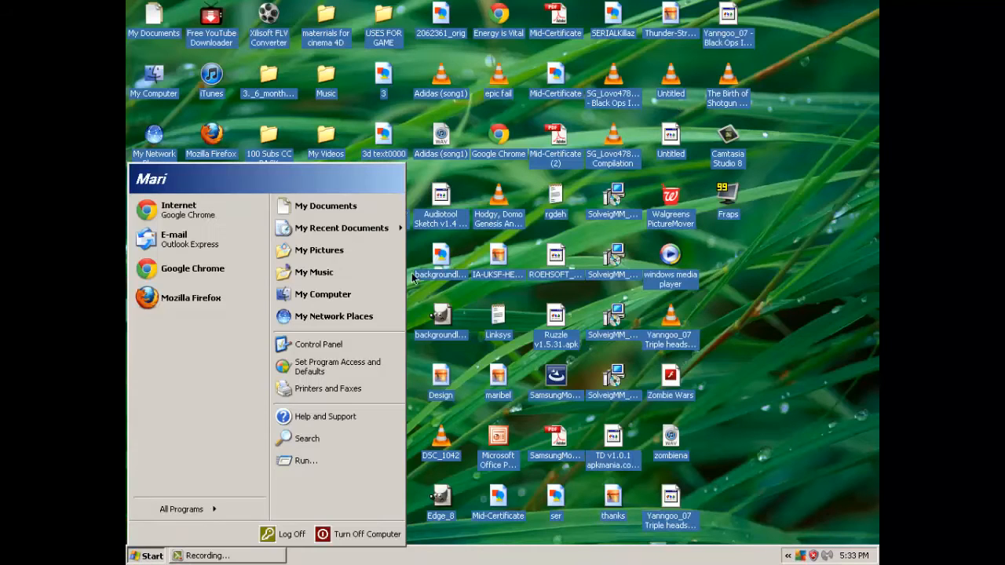
# View Removable Disk (G:) properties from My Computer — 7.43 GB capacity, 3.47 GB used — and dismiss them
pyautogui.click(324, 295)
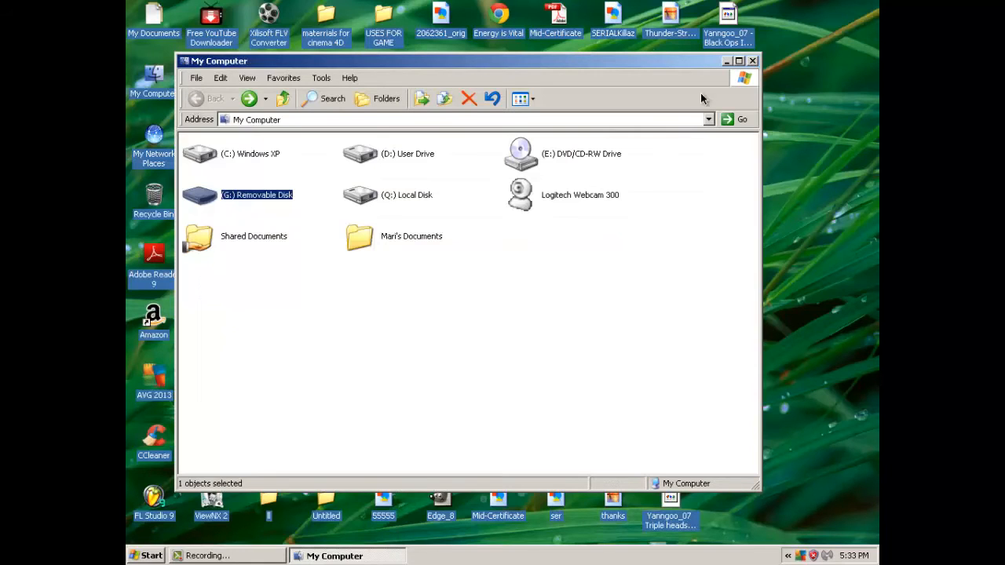
pyautogui.rightClick(258, 195)
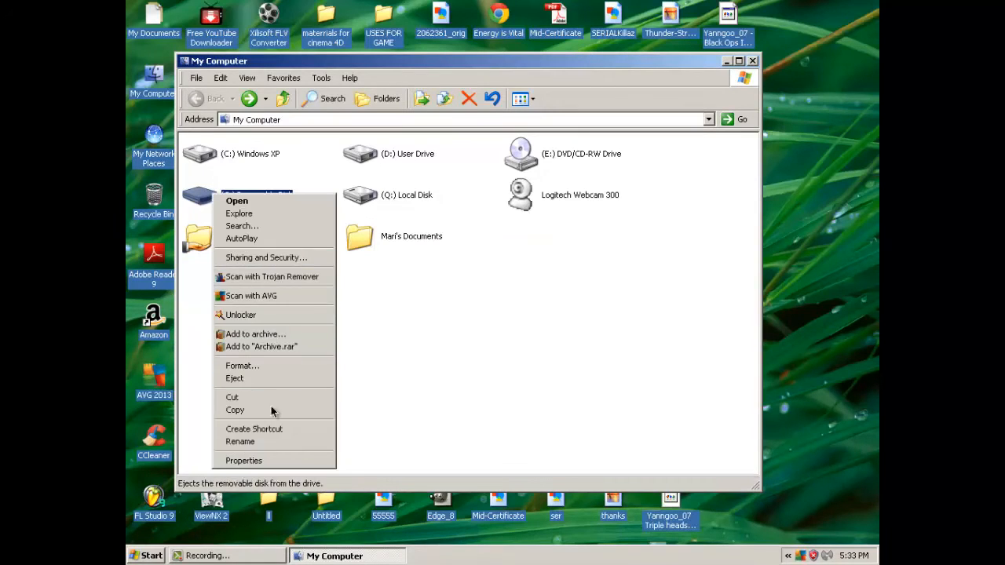
pyautogui.click(252, 369)
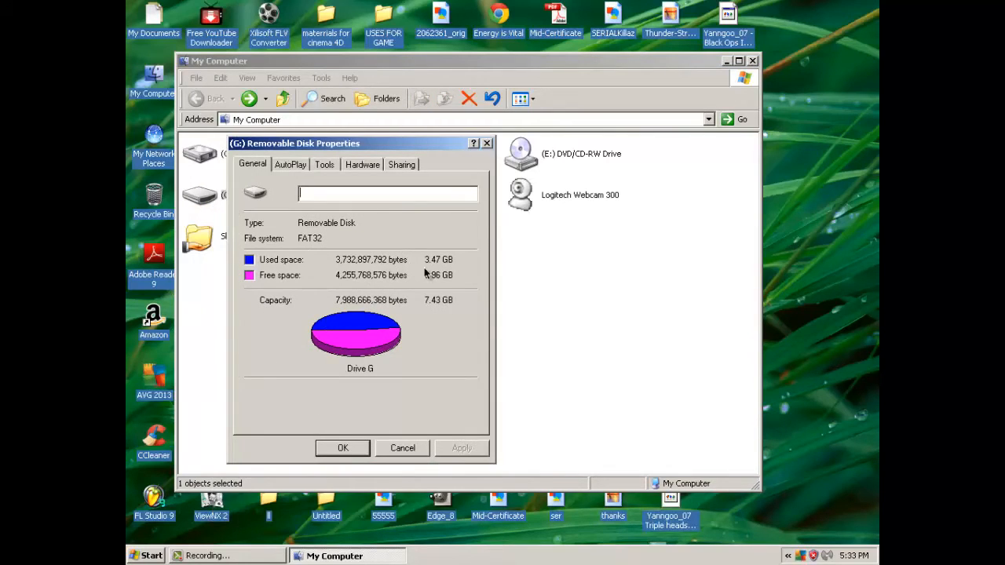
pyautogui.click(402, 449)
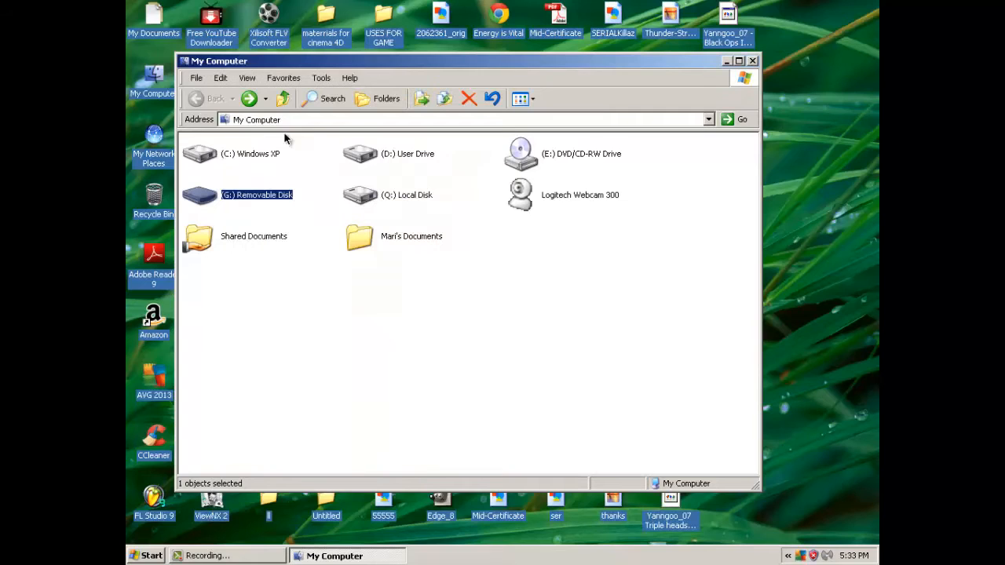
pyautogui.moveTo(226, 198)
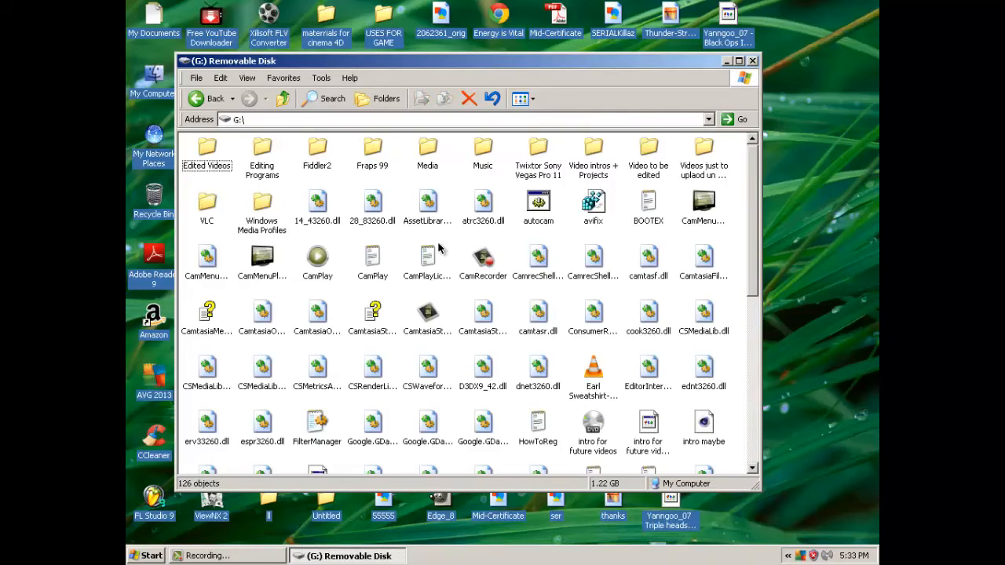
pyautogui.moveTo(757, 219)
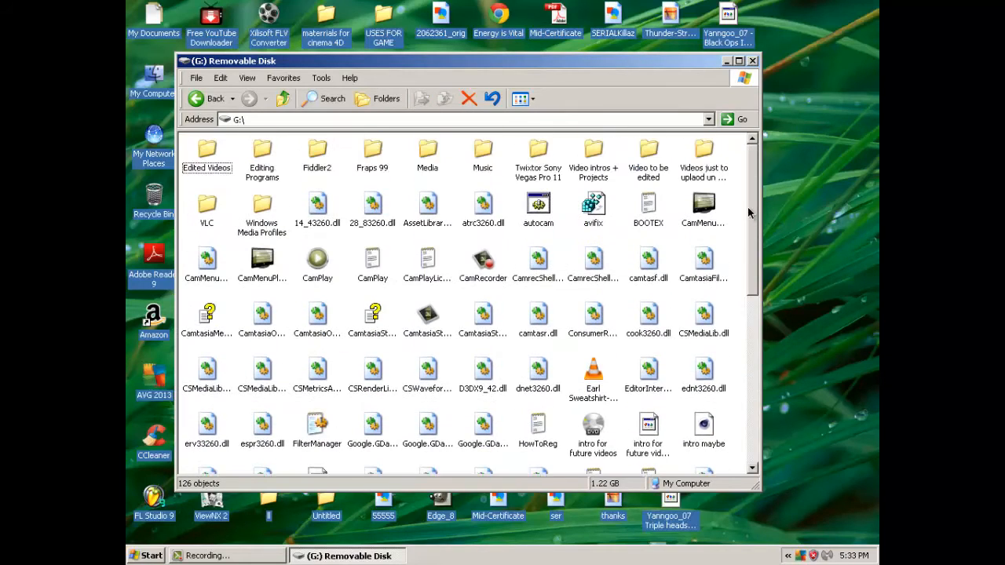
# Look inside the Fraps 99 and Editing Programs folders, then select Twistor Sony Vegas Pro 11
pyautogui.doubleClick(373, 149)
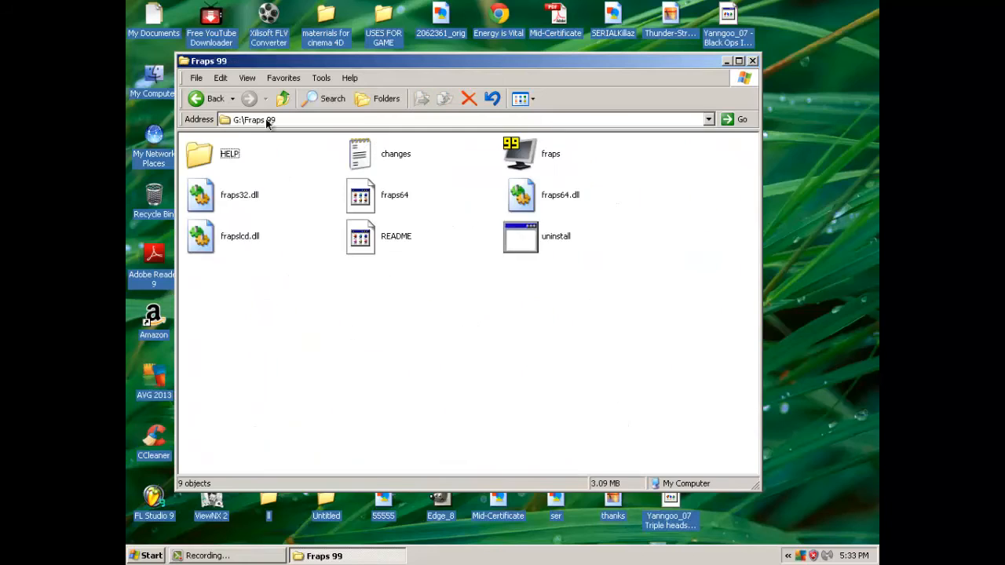
pyautogui.click(283, 97)
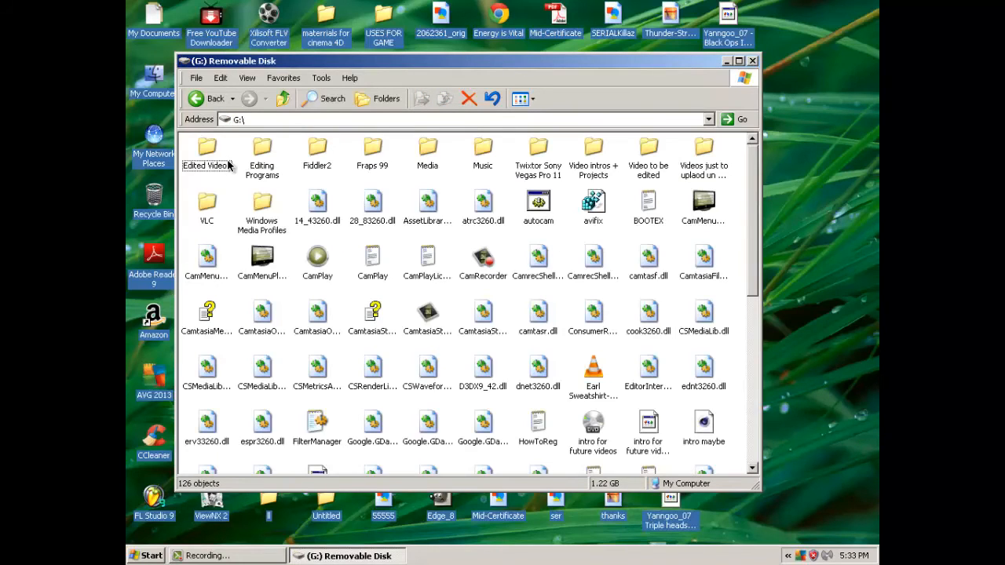
pyautogui.doubleClick(208, 150)
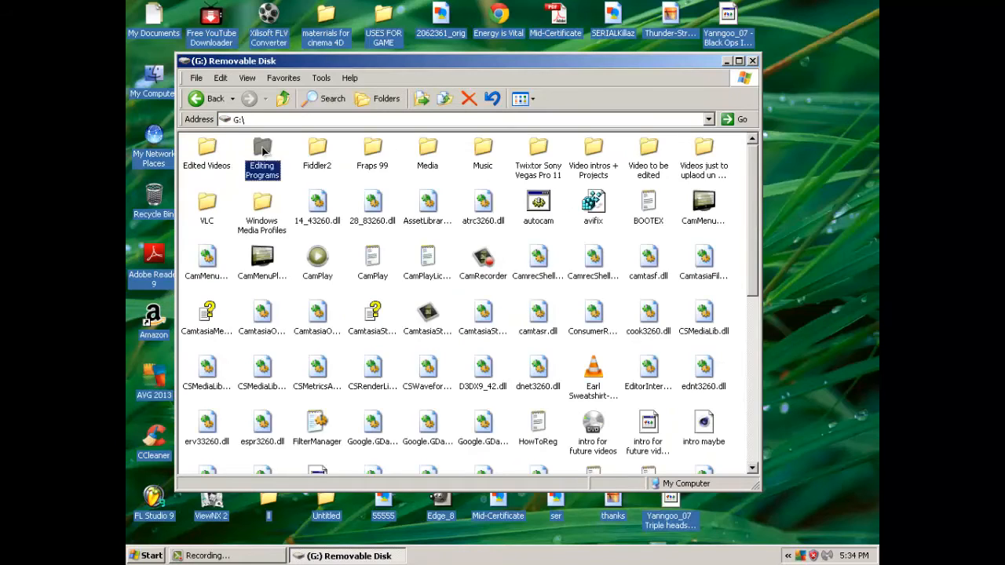
pyautogui.doubleClick(261, 147)
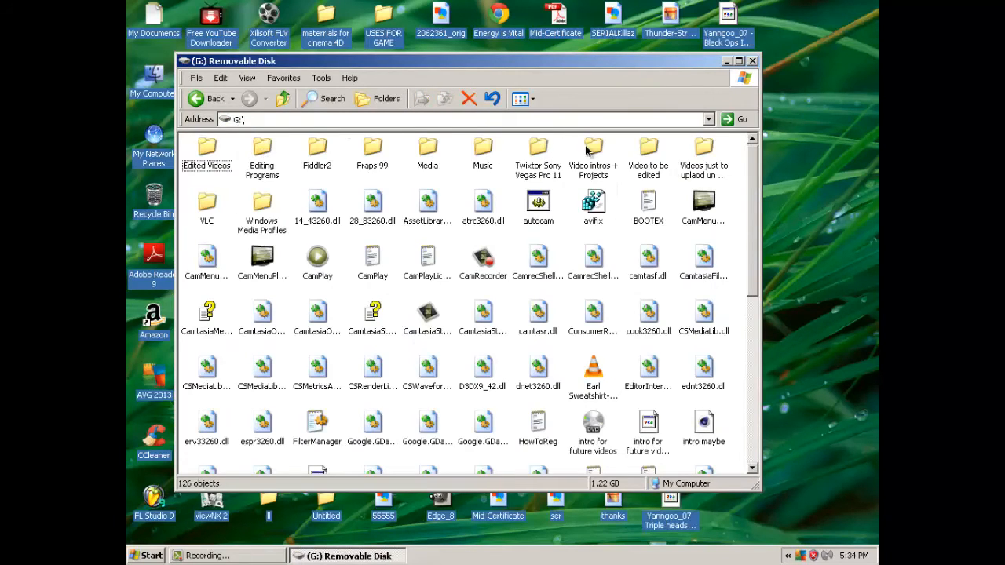
pyautogui.click(537, 149)
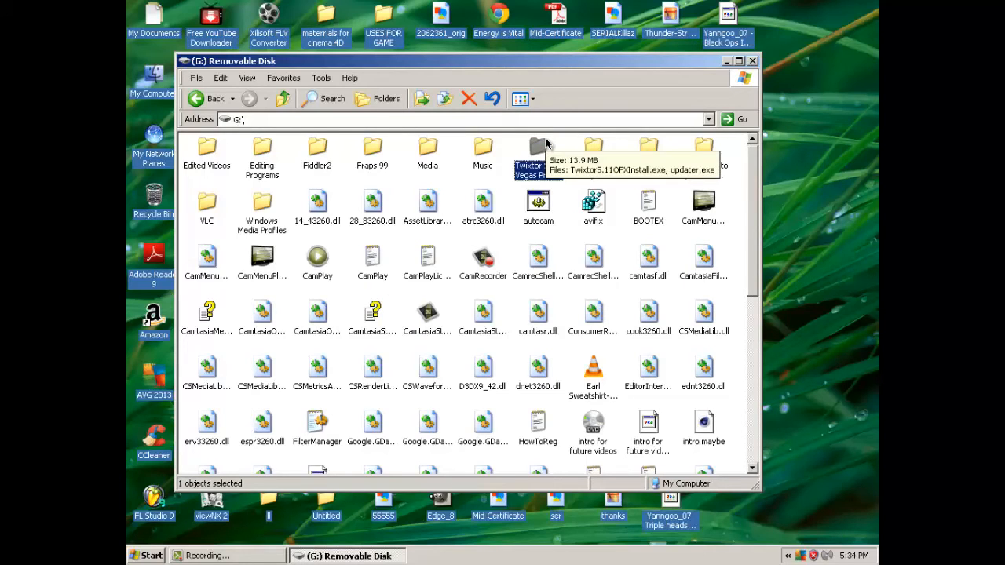
pyautogui.moveTo(309, 212)
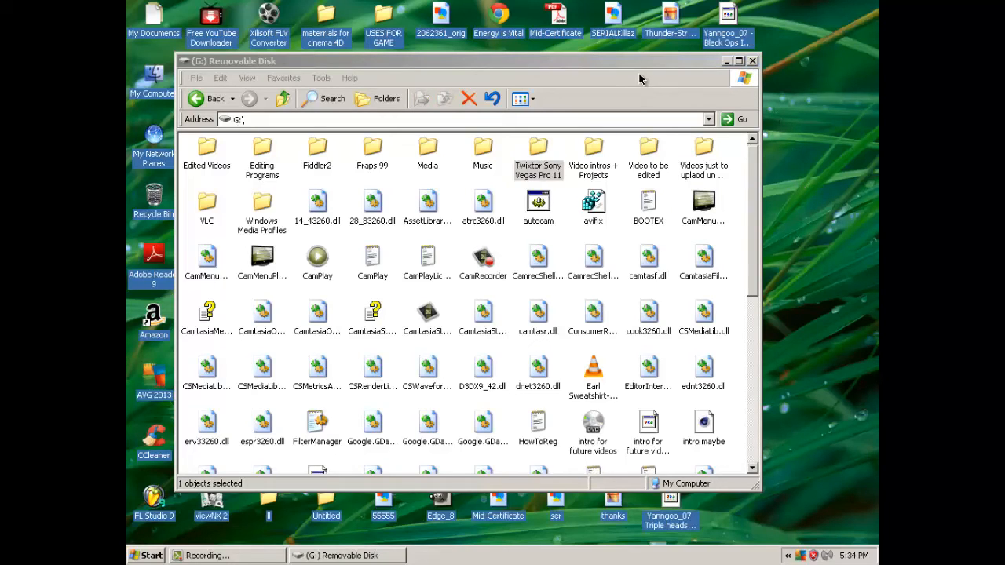
pyautogui.moveTo(756, 192)
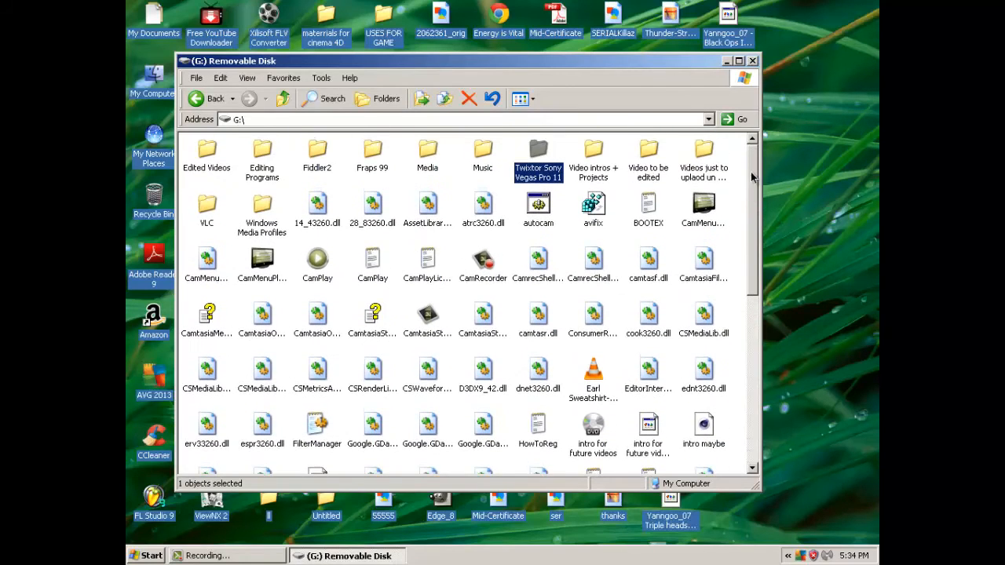
# Select Music, Fraps 99 and Fiddler2, look inside the empty Fiddler2 folder, and close the window
pyautogui.click(484, 149)
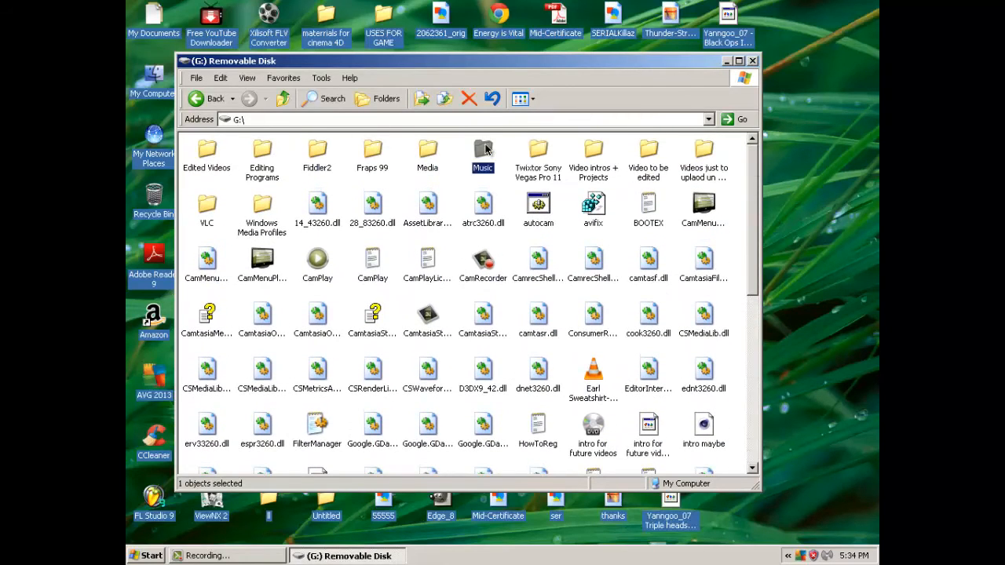
pyautogui.click(373, 149)
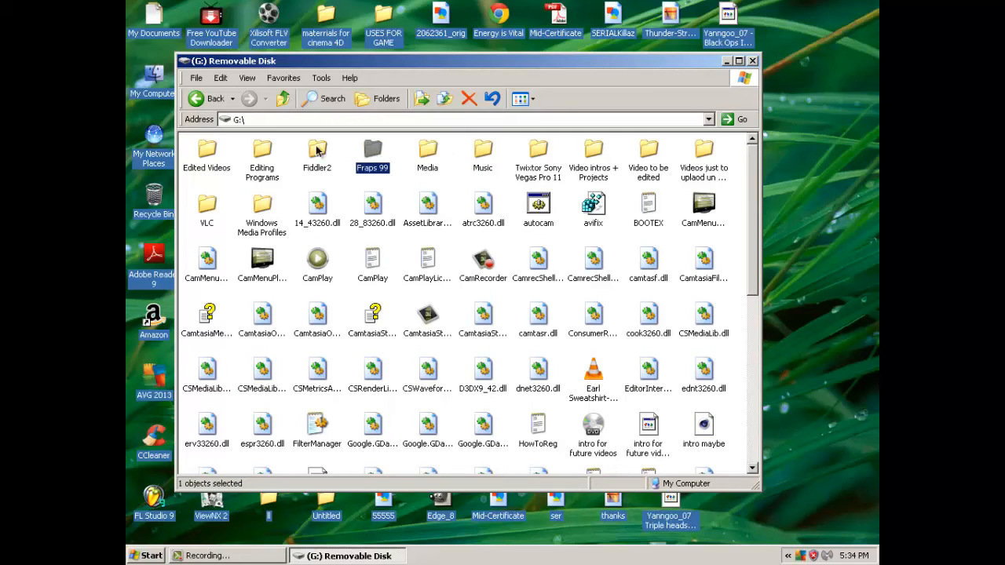
pyautogui.click(267, 151)
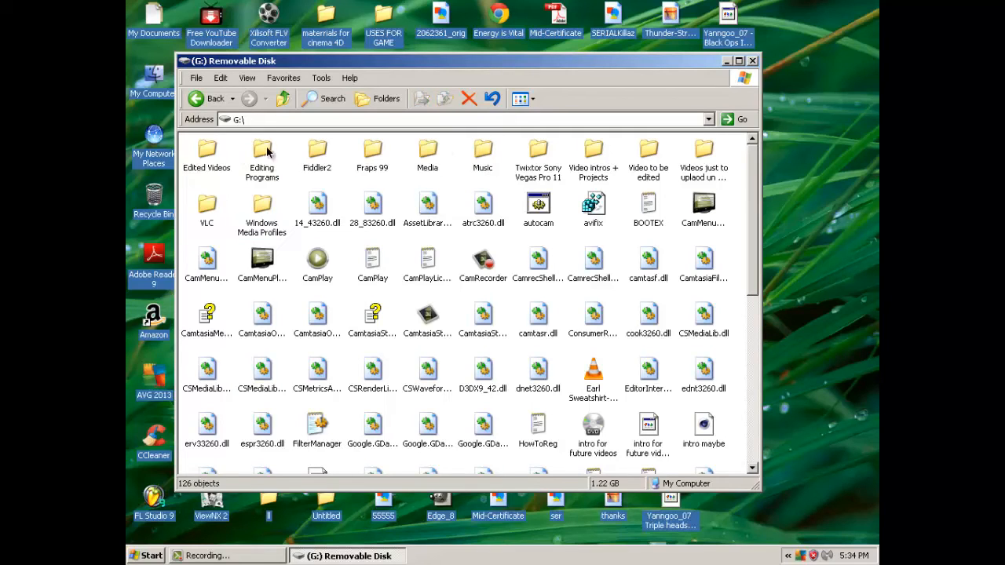
pyautogui.click(318, 149)
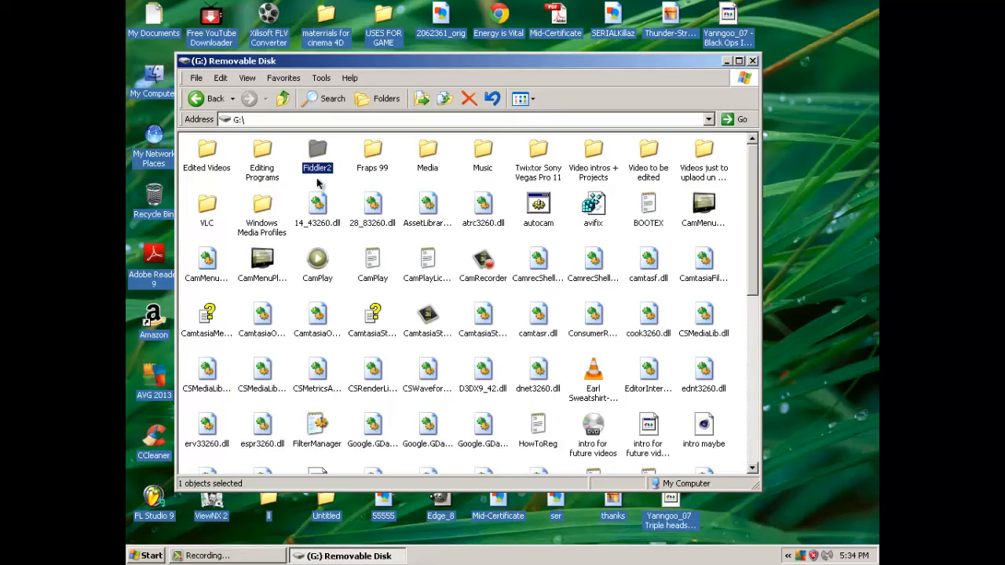
pyautogui.doubleClick(318, 149)
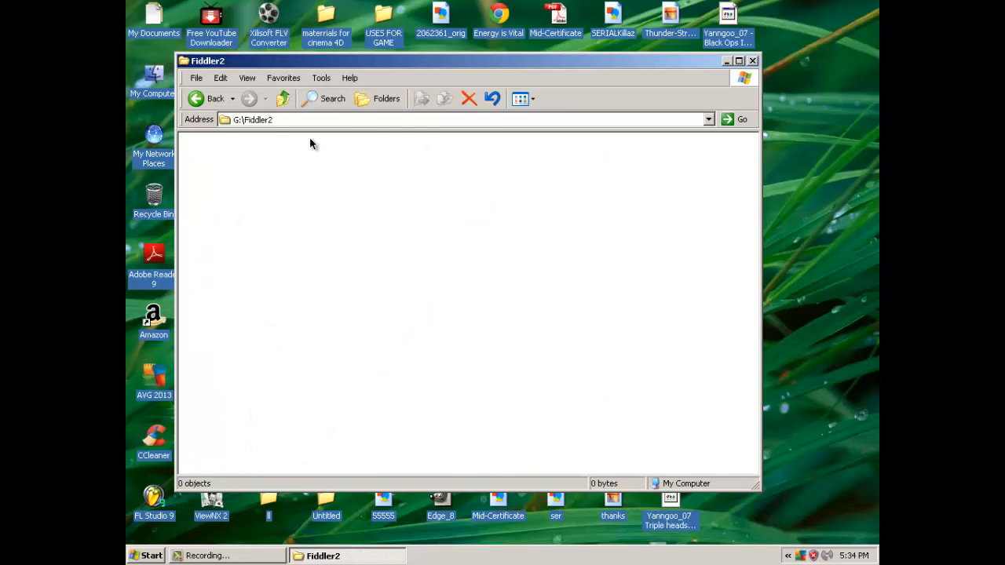
pyautogui.click(282, 97)
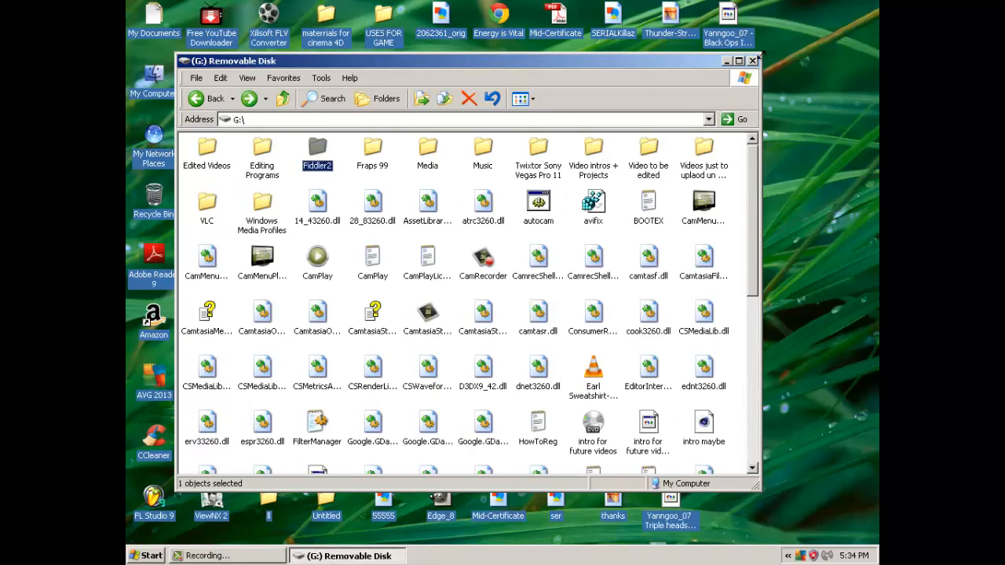
pyautogui.click(750, 59)
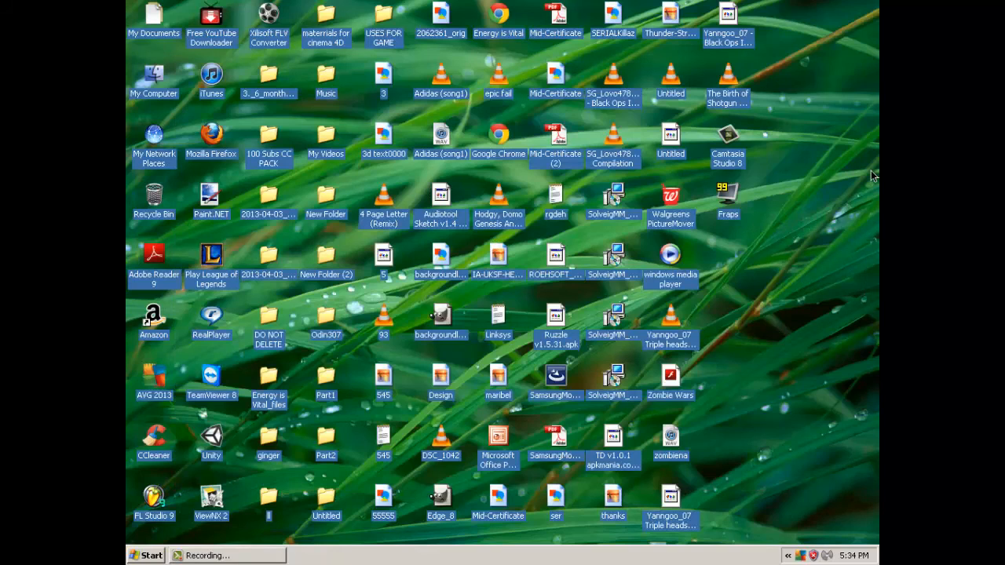
pyautogui.moveTo(867, 172)
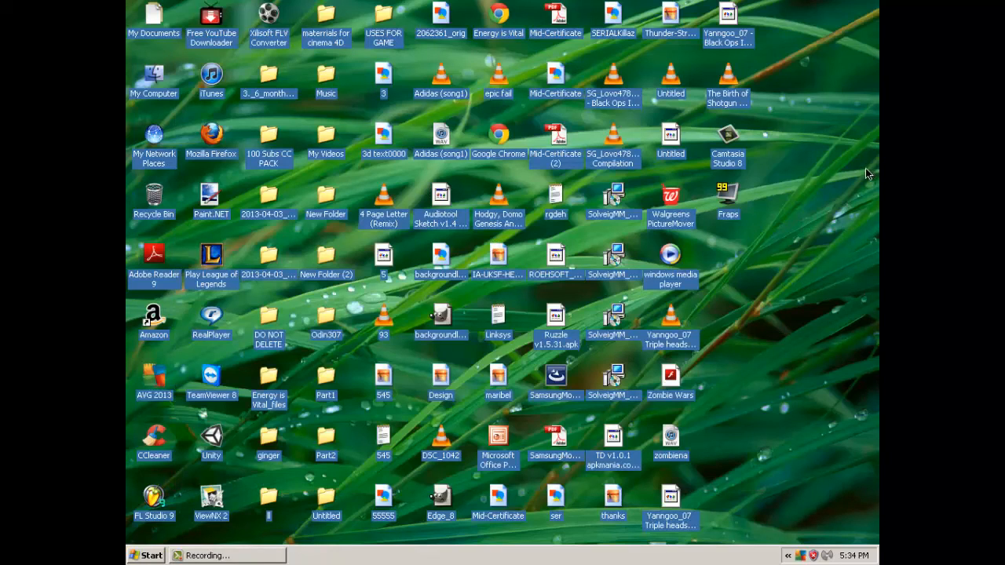
pyautogui.moveTo(862, 186)
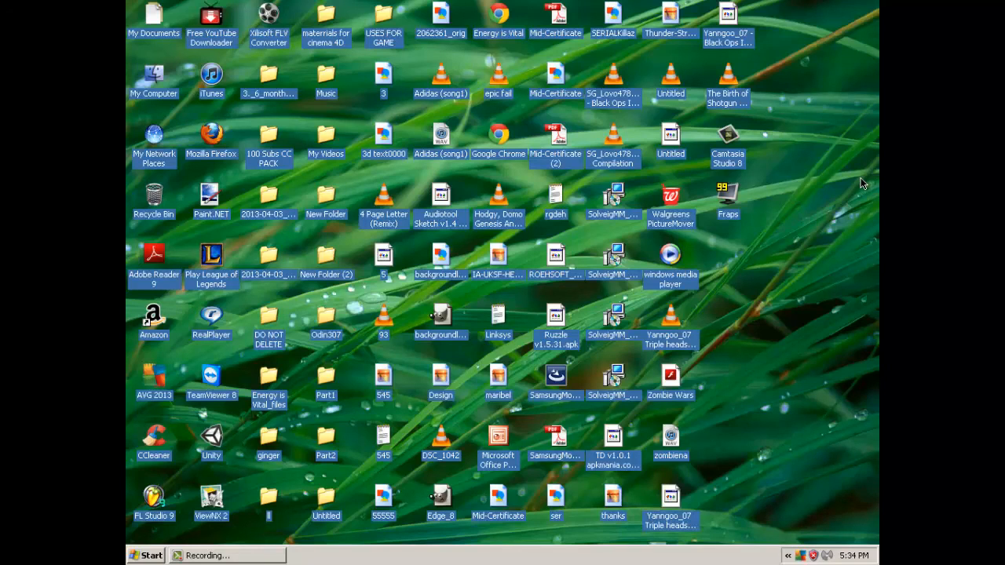
pyautogui.moveTo(191, 507)
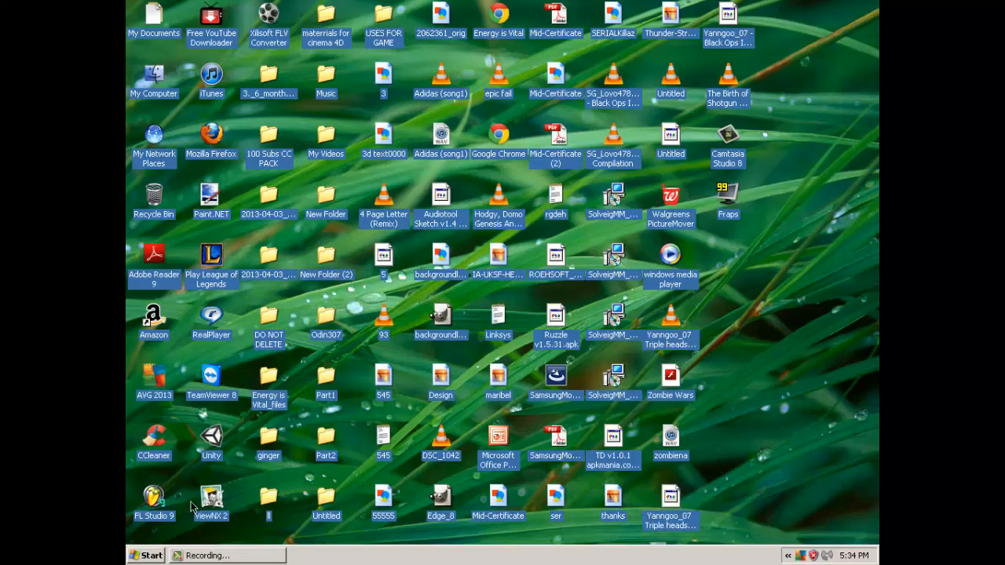